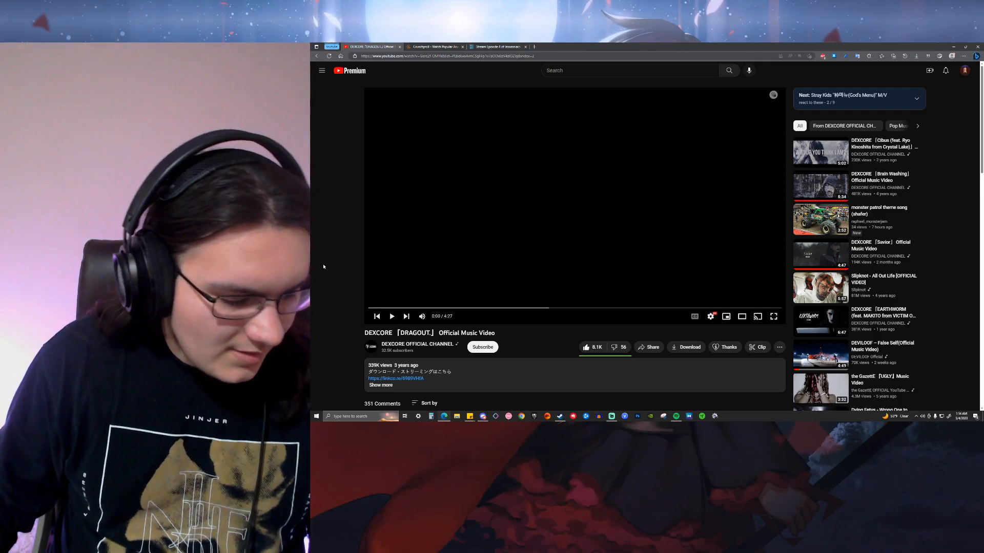
# Play the DRAGOUT music video in fullscreen to the two-minute mark, then resume it.
pyautogui.click(773, 316)
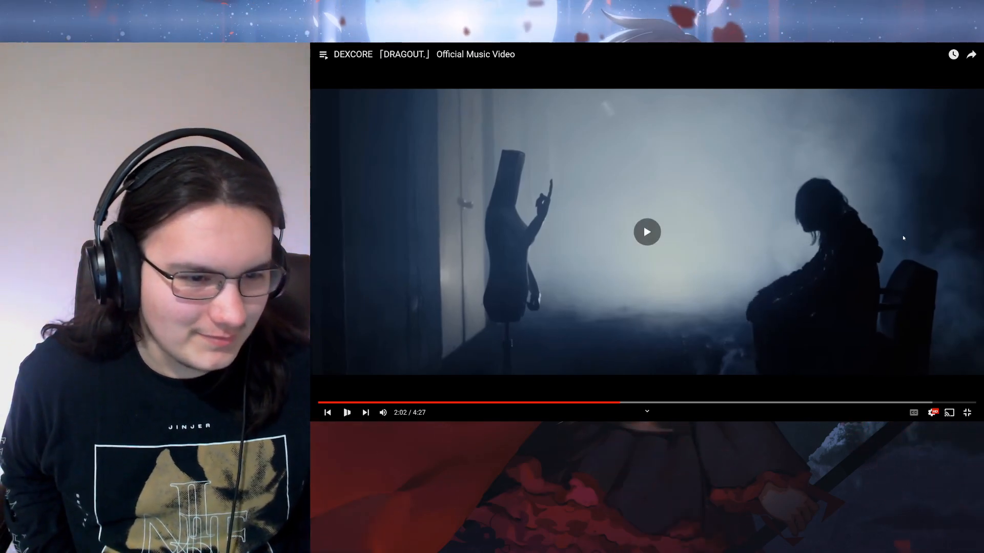
pyautogui.click(646, 233)
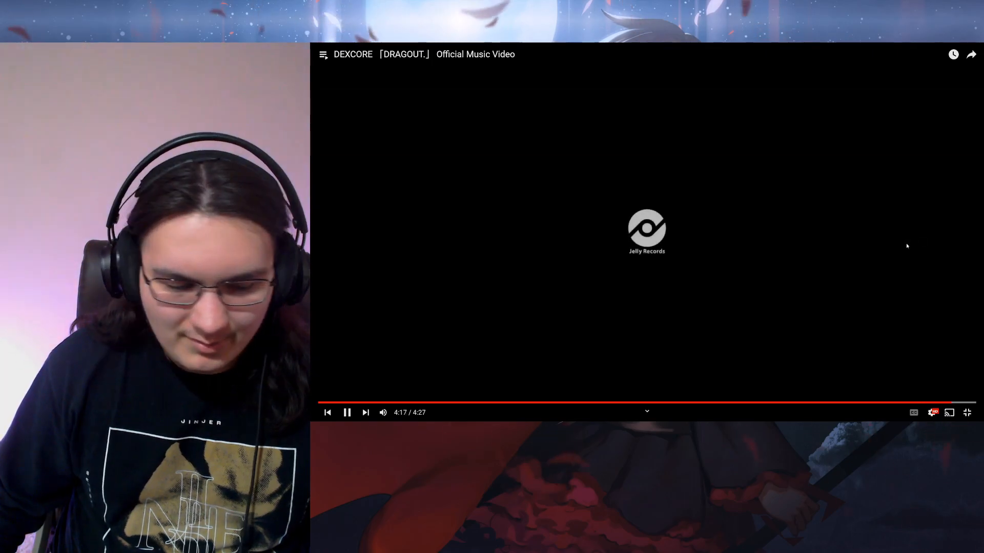
# Let the video run through the closing label logo and stop on the final black screen at 4:22.
pyautogui.click(347, 412)
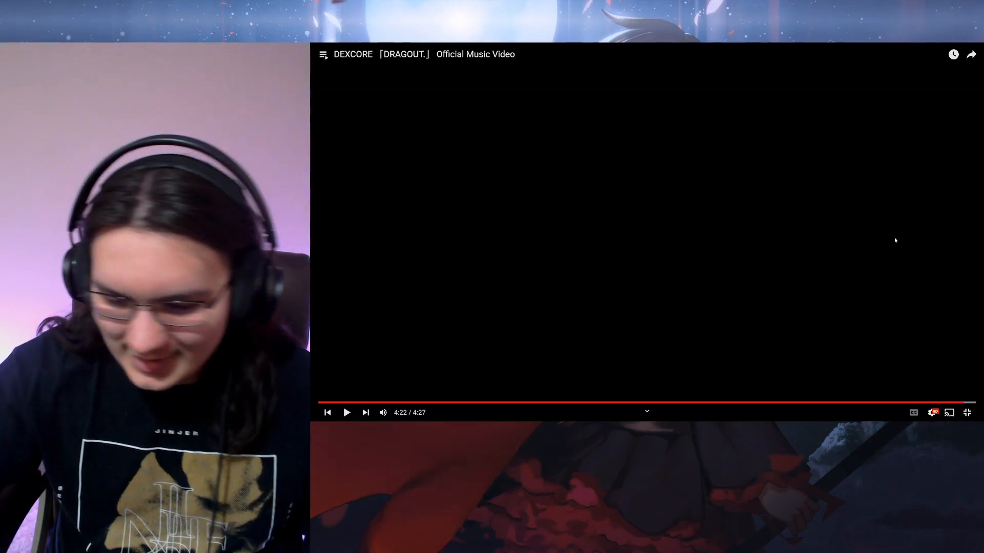